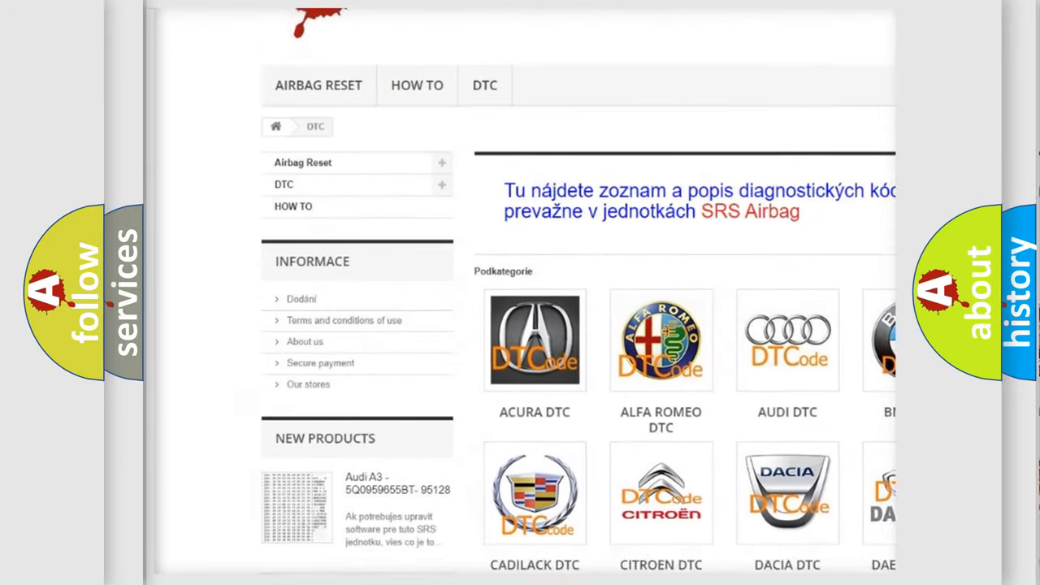
- Scroll the DTC brand grid and Chevrolet code list down and back up
{"action": "scroll", "scroll_direction": "down", "scroll_amount": 3}
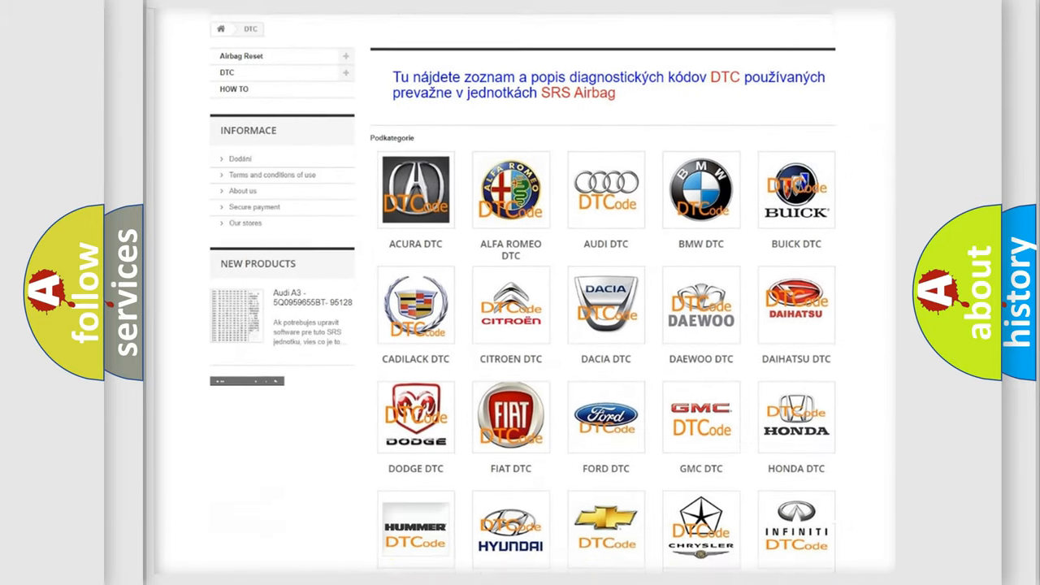
{"action": "scroll", "scroll_direction": "down", "scroll_amount": 3}
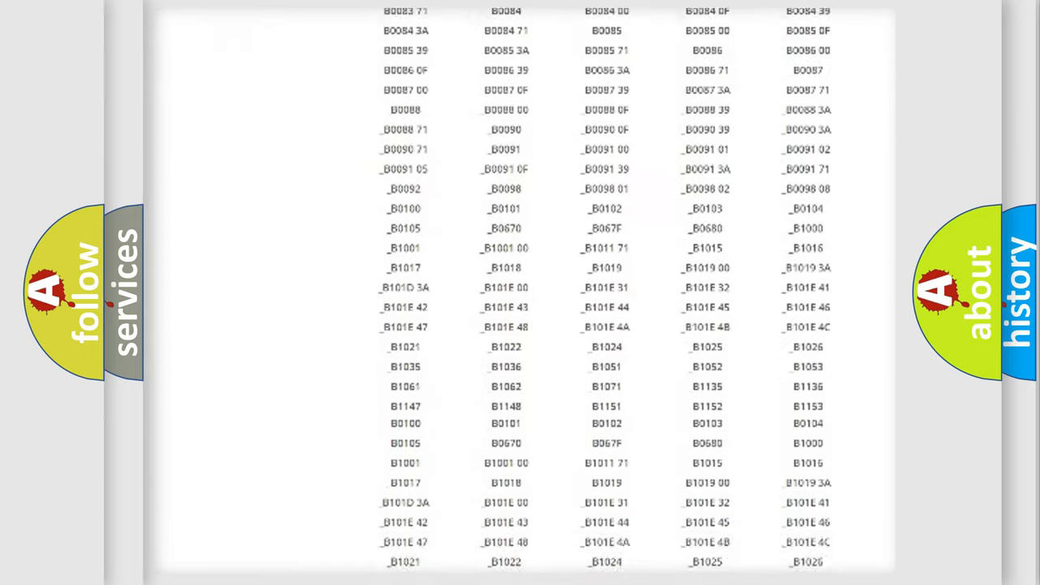
{"action": "scroll", "scroll_direction": "up", "scroll_amount": 3}
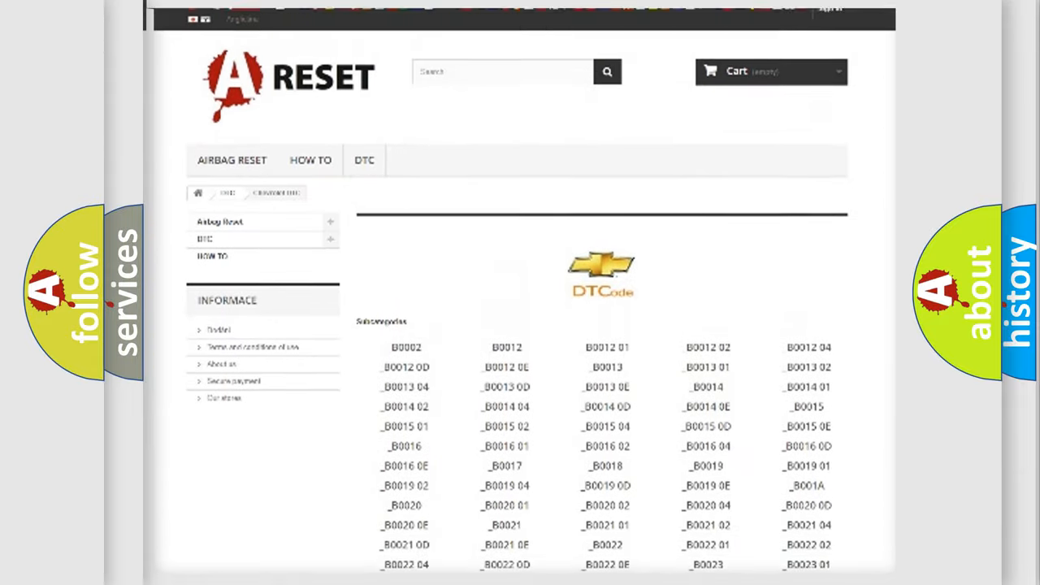
{"action": "scroll", "scroll_direction": "up", "scroll_amount": 3}
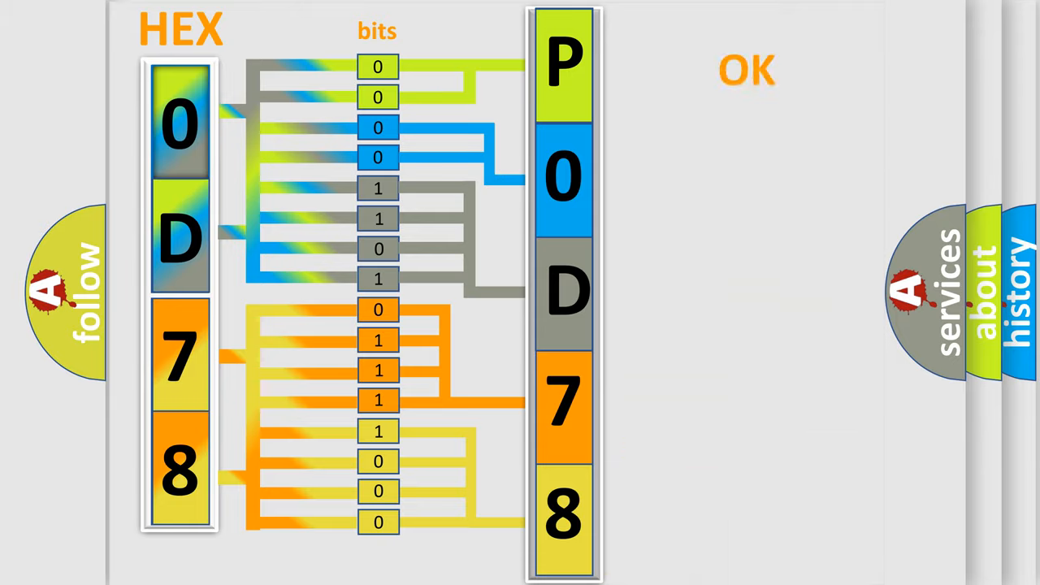
- Advance to the slide with the Chevrolet DTCode logo beside P0D78
{"action": "left_click", "coordinate": [745, 70]}
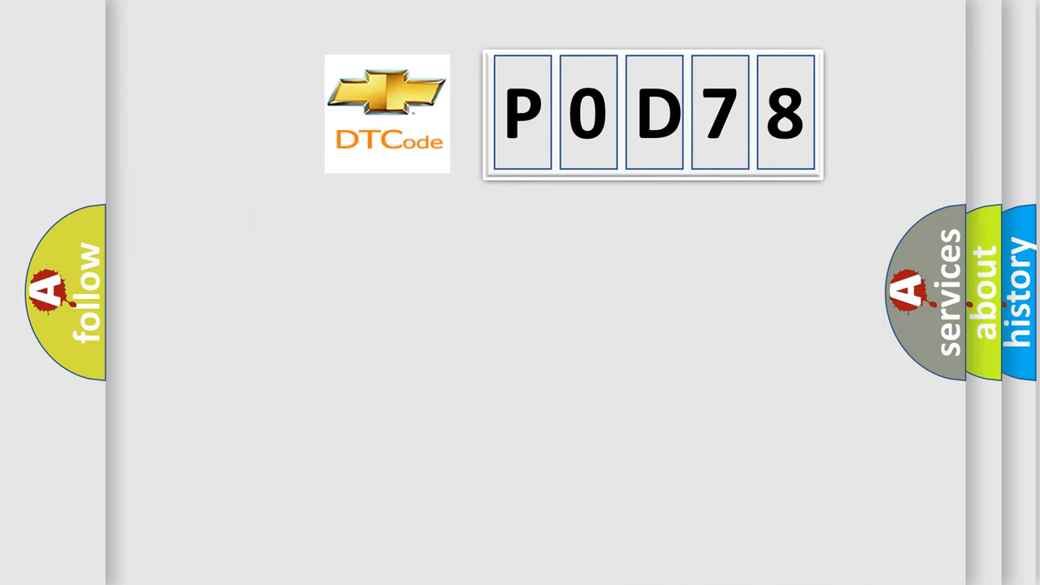